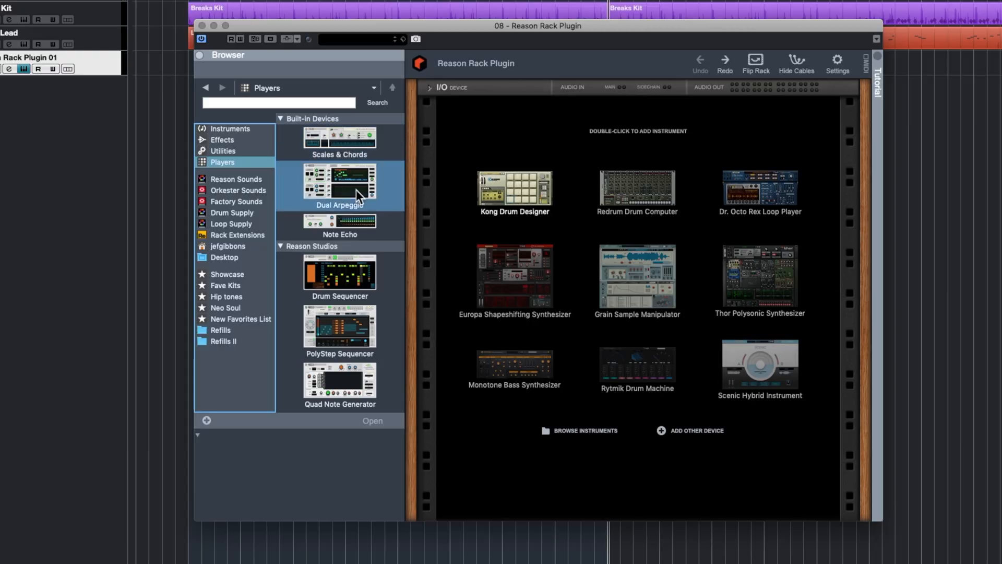
mouse_move(428, 345)
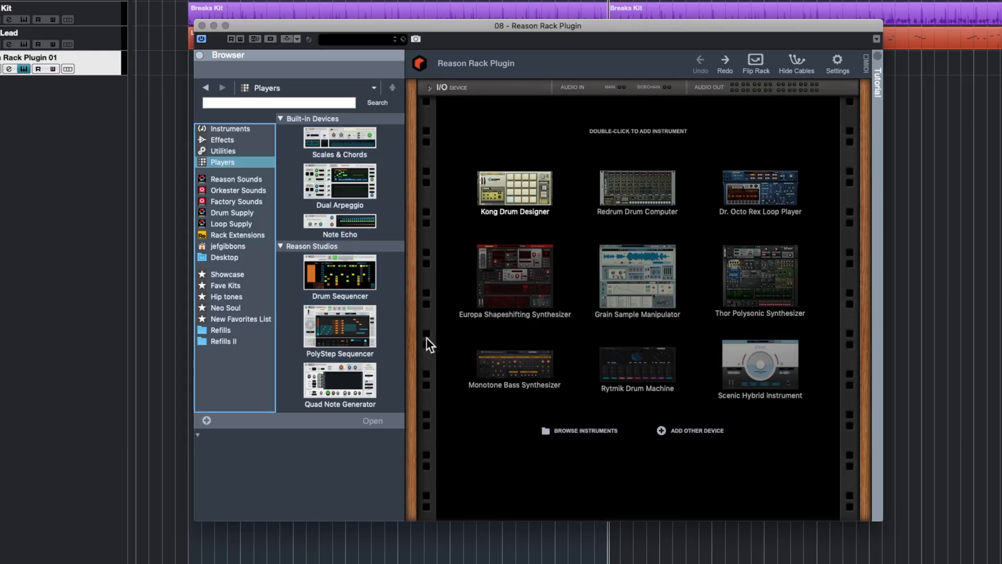
Open the Alligator Pad track's Reason Rack Plugin window showing the Alligated Pad combinator
click(339, 271)
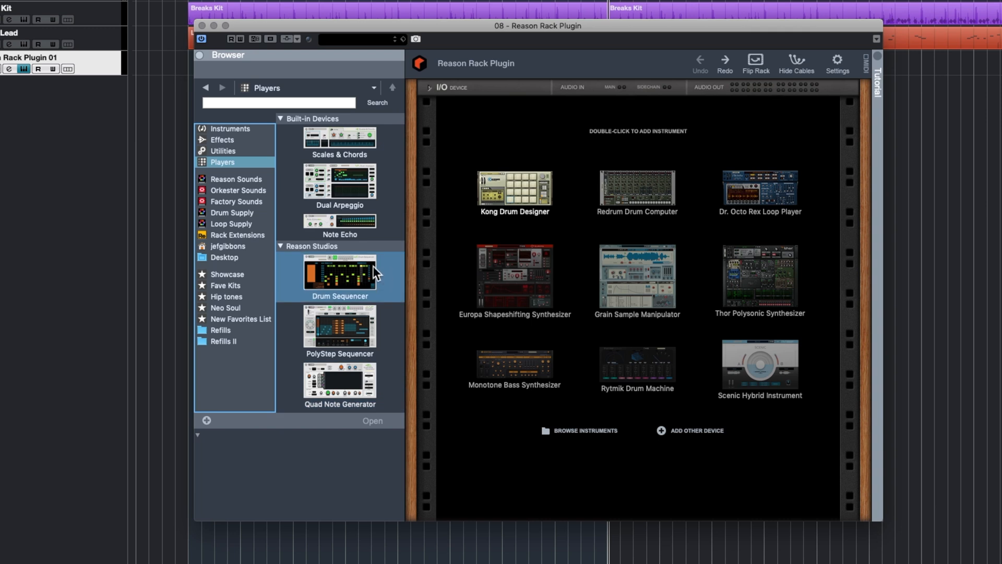
mouse_move(386, 291)
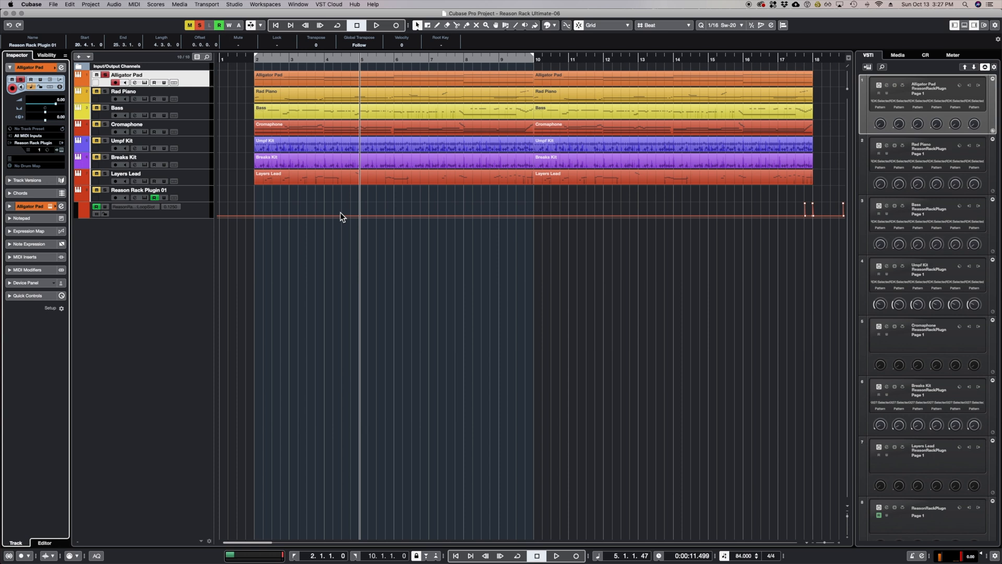
mouse_move(60, 158)
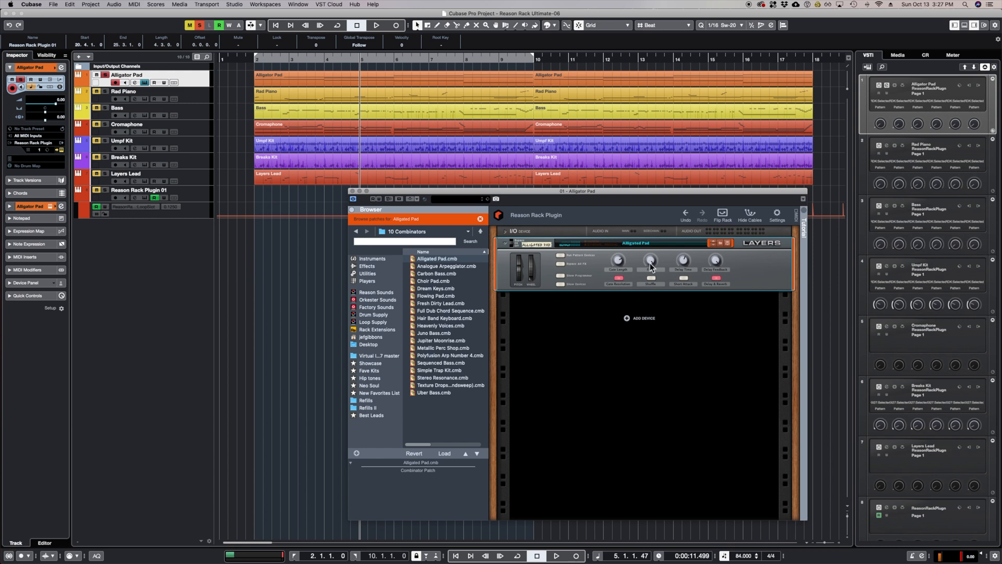
mouse_move(623, 259)
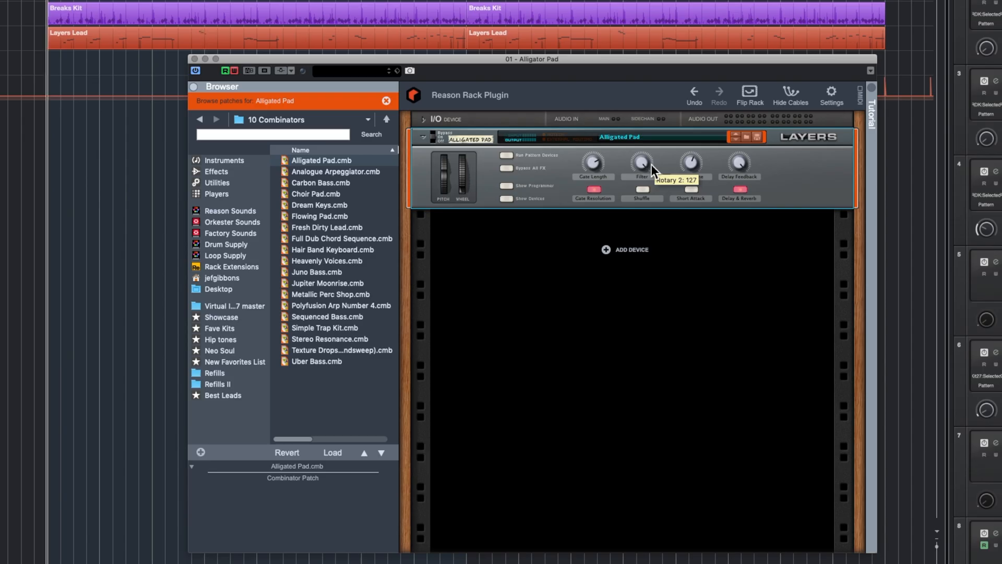
Record the combinator's Filter knob movement as a Rotary 2 automation curve
click(506, 155)
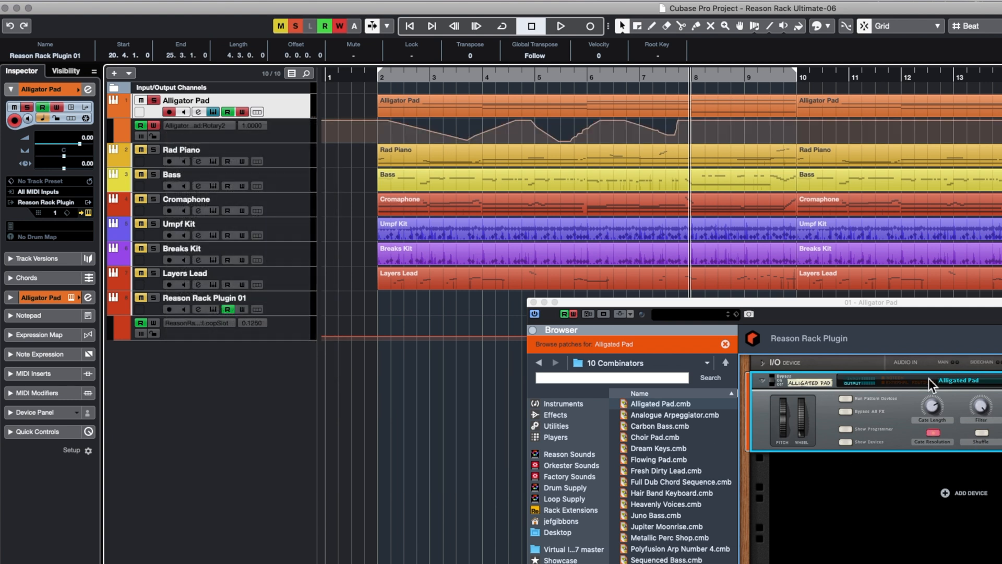
drag(292, 144, 293, 177)
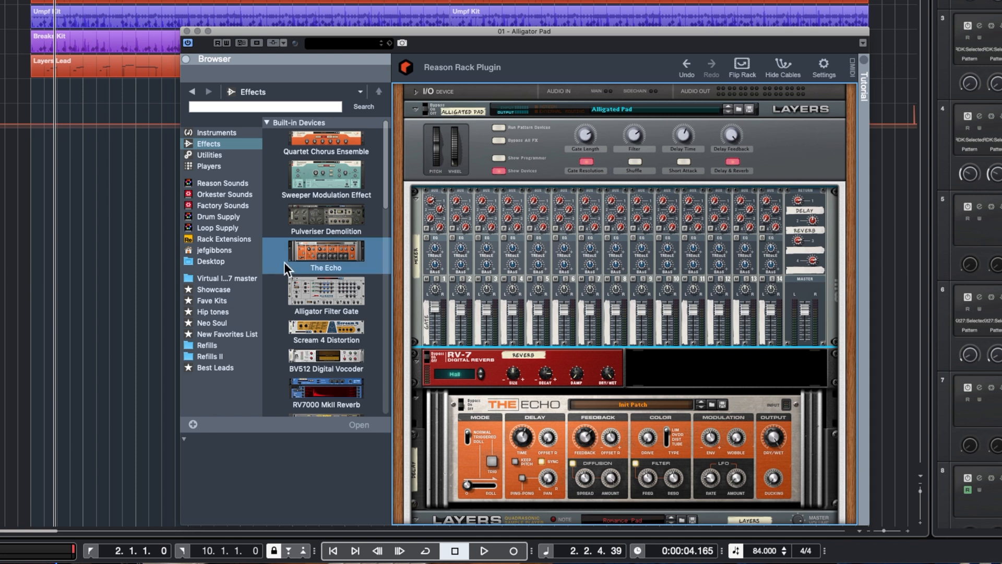
Browse the built-in Instruments list, including Scenic Hybrid Instrument and Umpf Club Drums
scroll(down, 3)
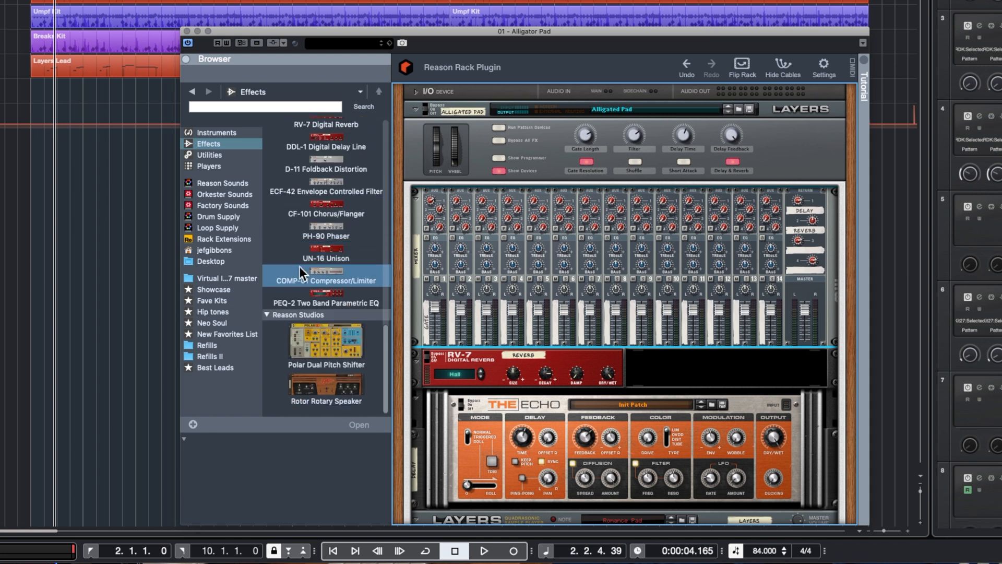
click(217, 132)
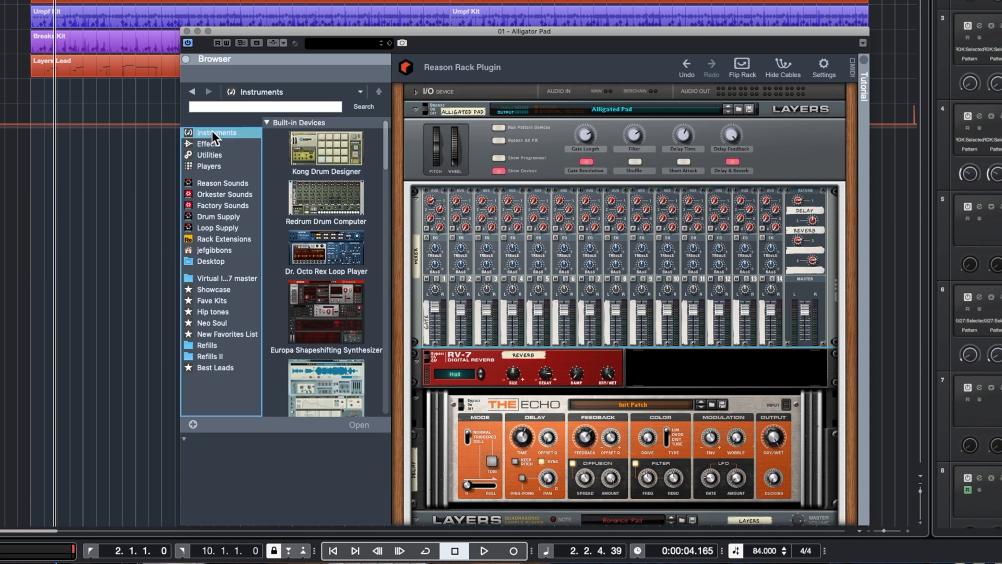
scroll(down, 3)
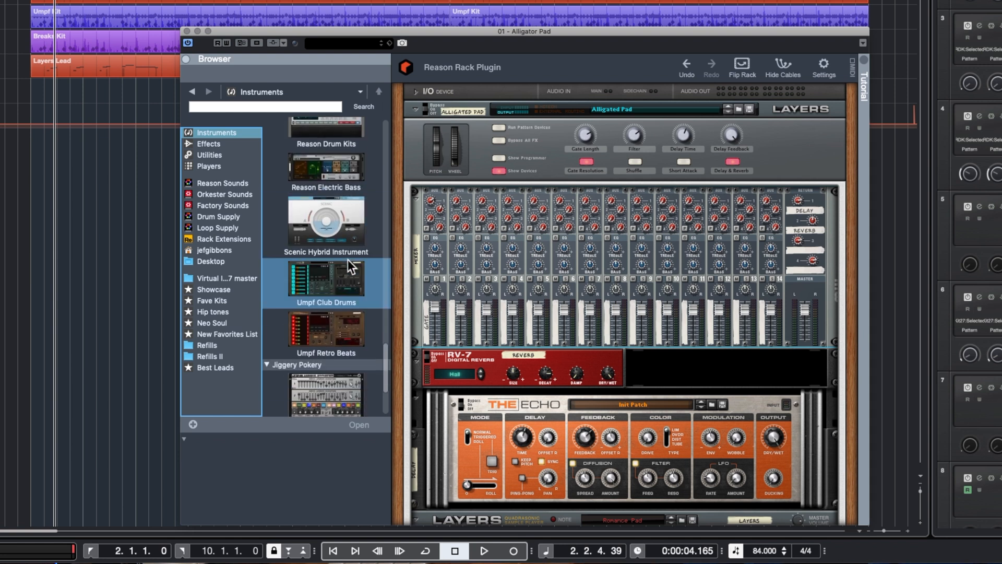